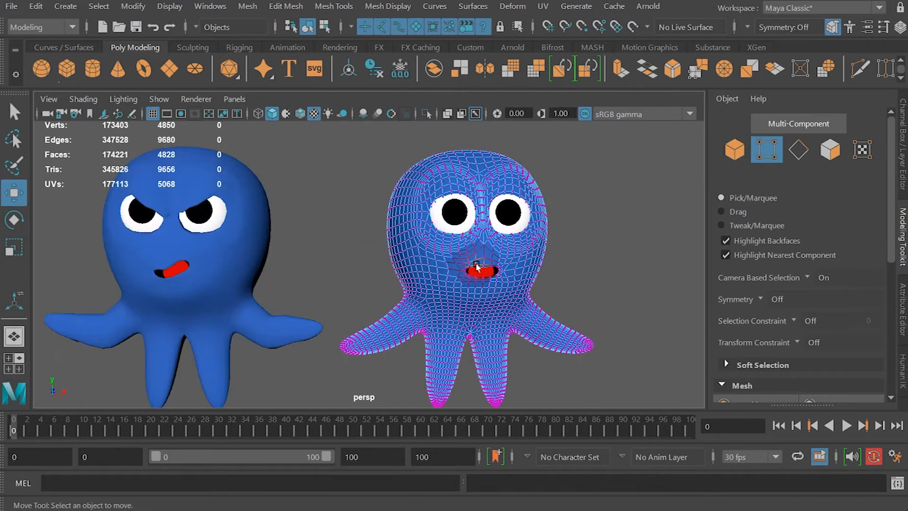
# - Arrange the neutral, worried and angry octopus copies in a row in the viewport
pyautogui.click(478, 268)
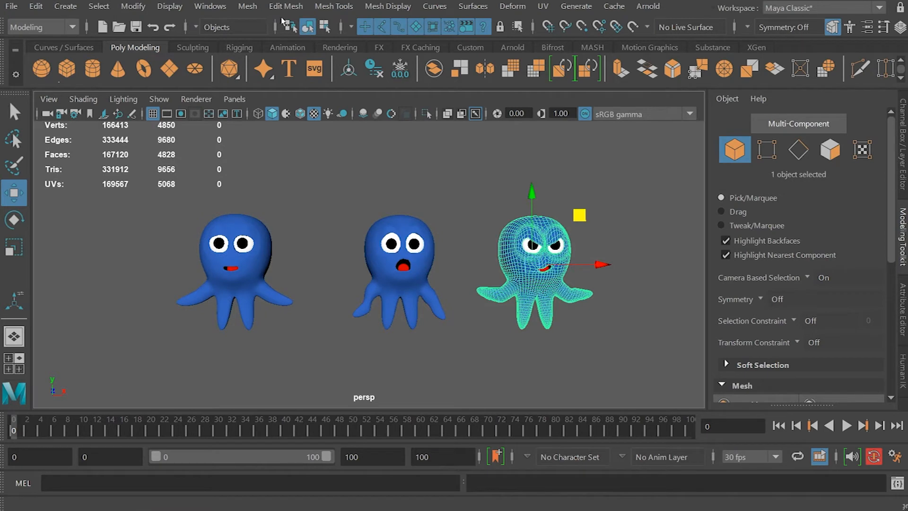
pyautogui.moveTo(260, 19)
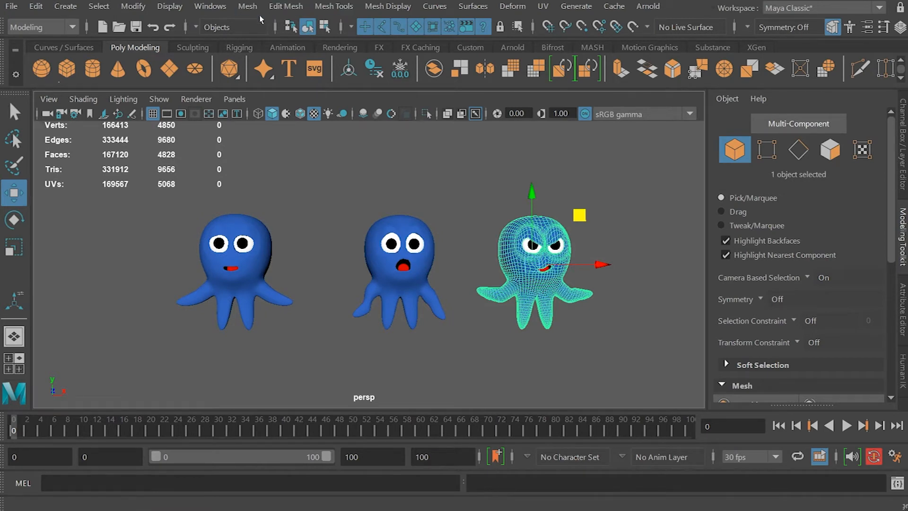
# - In the Outliner, rename squig_neutral3 to angry
pyautogui.click(210, 7)
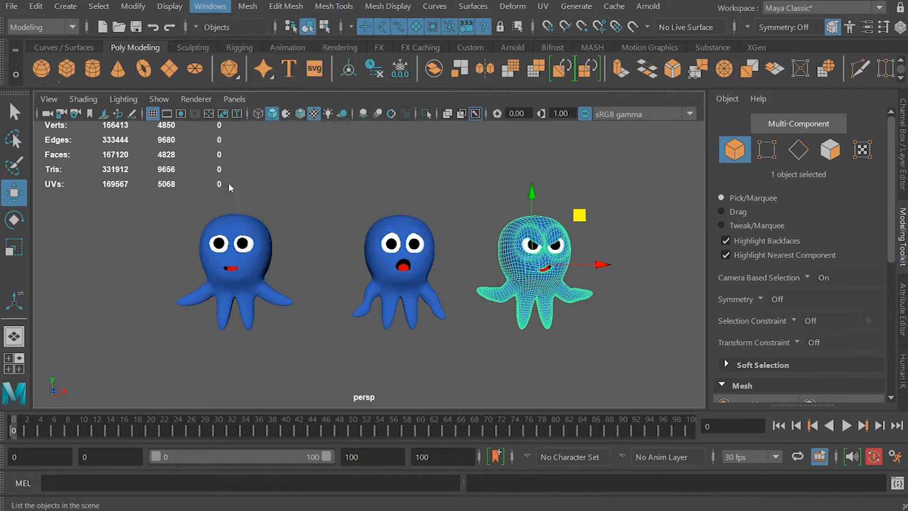
pyautogui.click(210, 7)
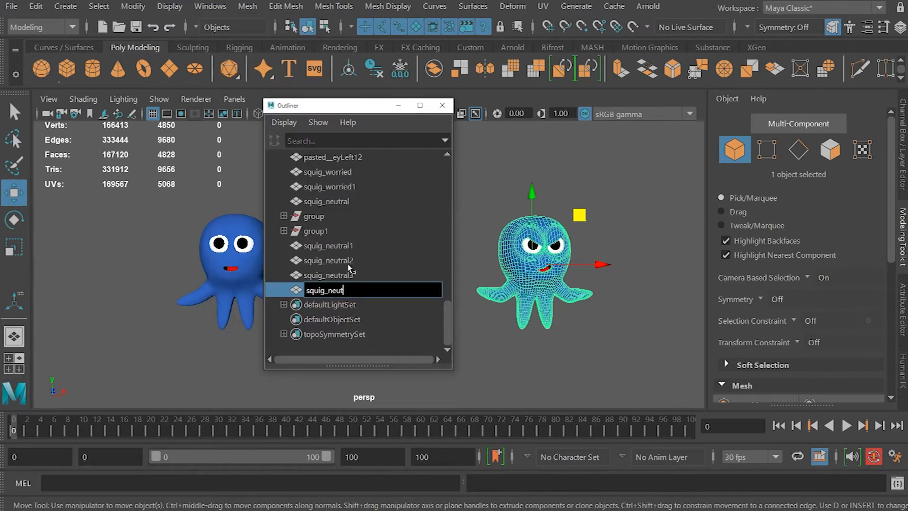
pyautogui.write('angry')
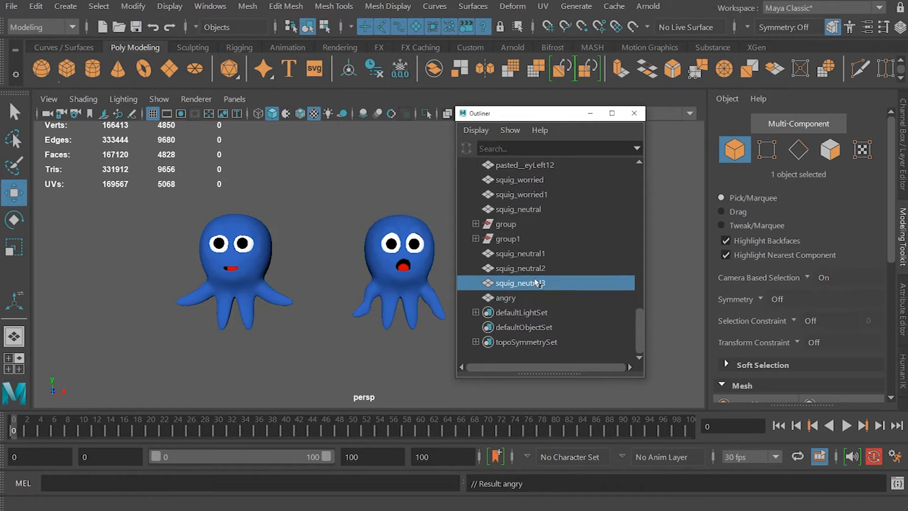
# - Rename squig_neutral2 to worried and leave the Outliner
pyautogui.doubleClick(519, 283)
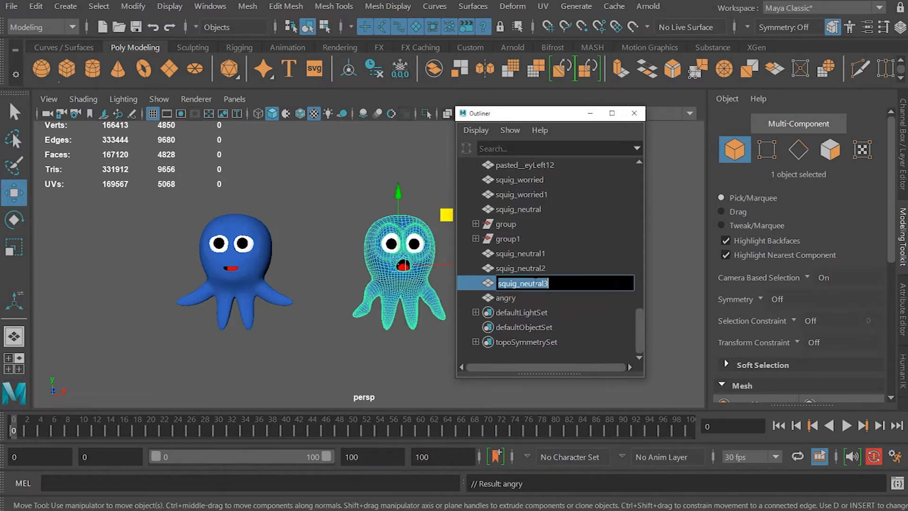
pyautogui.write('worried')
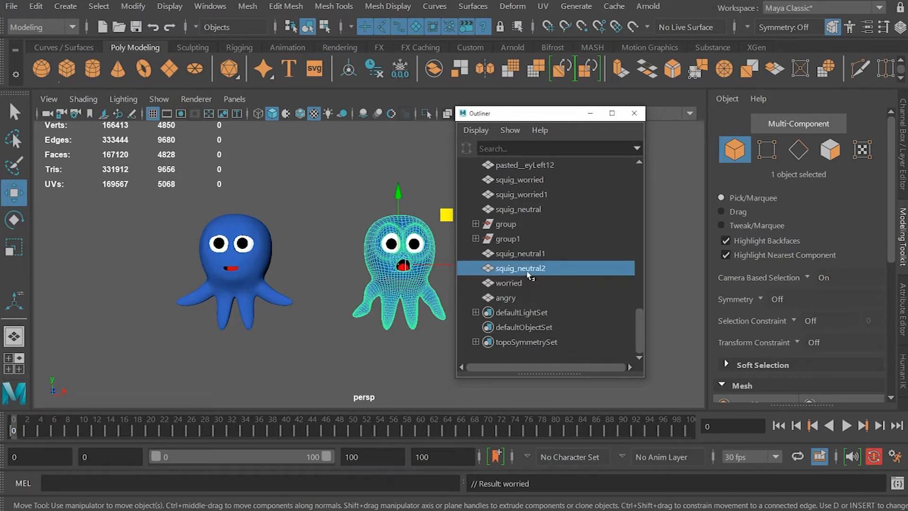
pyautogui.doubleClick(521, 267)
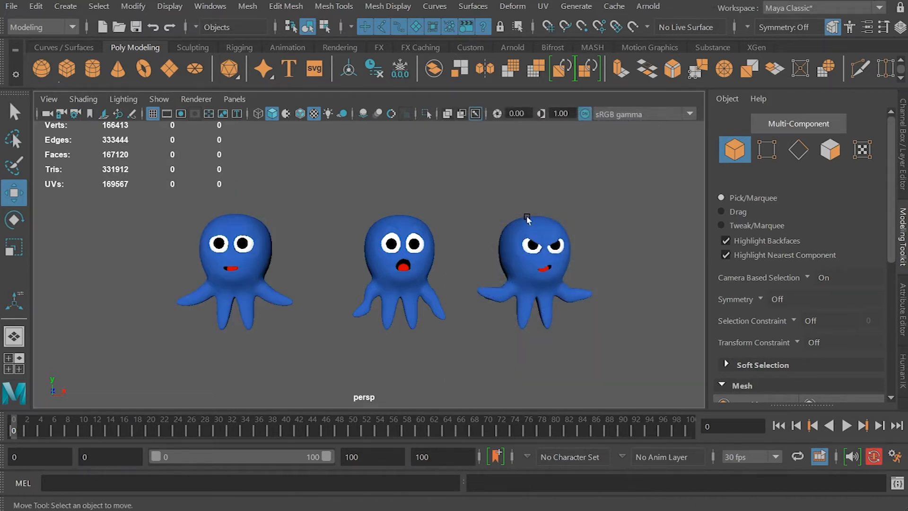
# - Create a blend shape on the neutral octopus from the angry and worried heads and raise worried to about 0.912
pyautogui.click(532, 267)
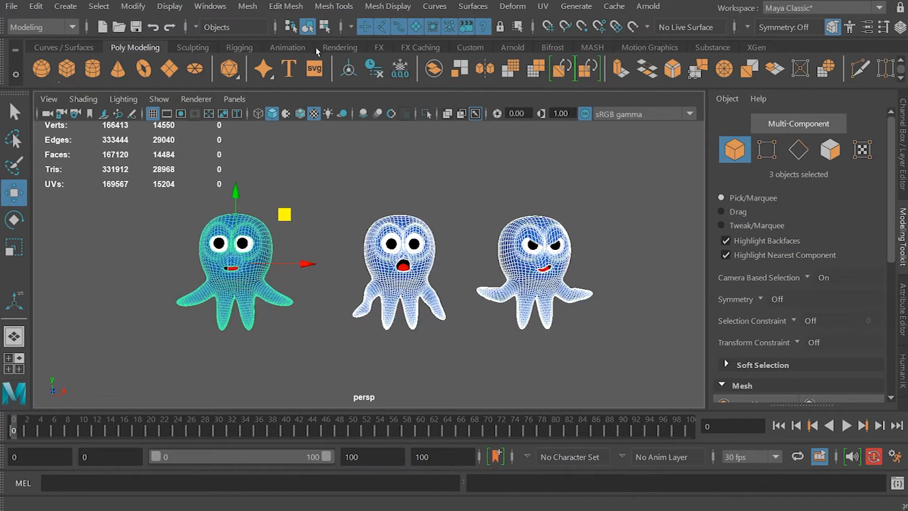
pyautogui.click(512, 7)
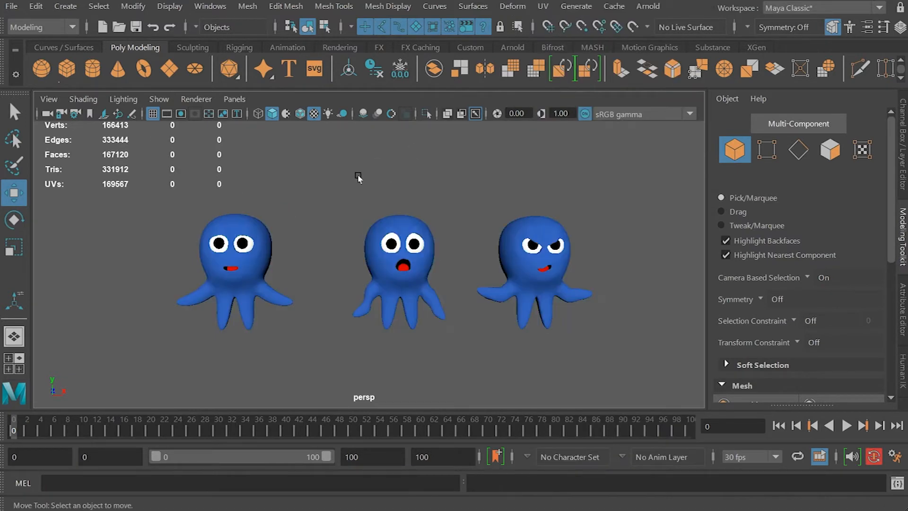
pyautogui.click(235, 261)
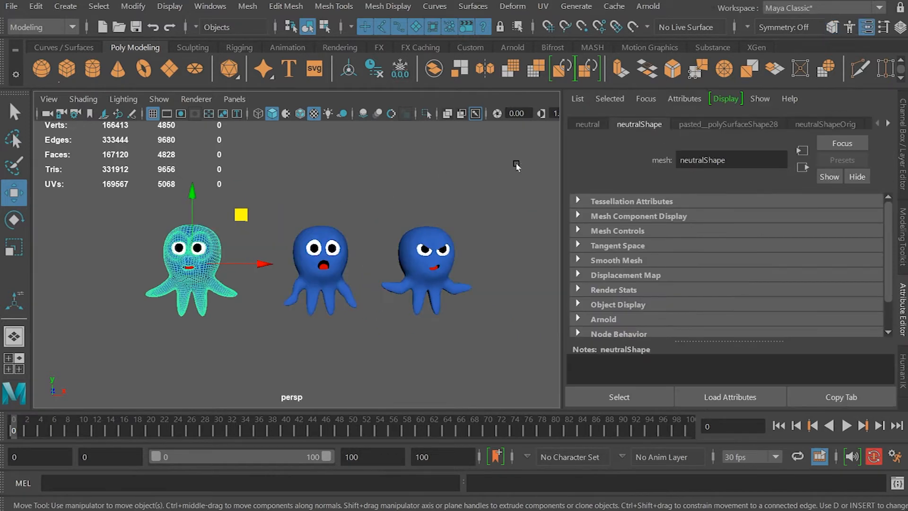
pyautogui.moveTo(813, 117)
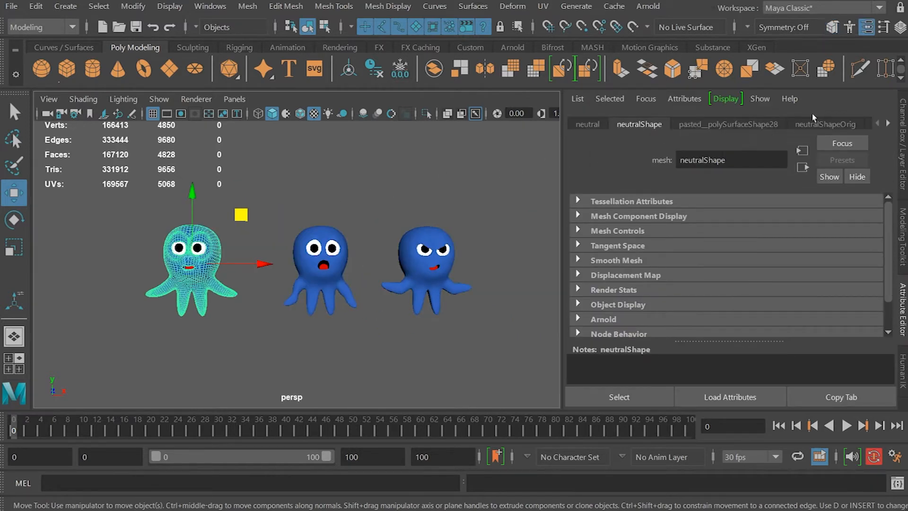
pyautogui.click(888, 123)
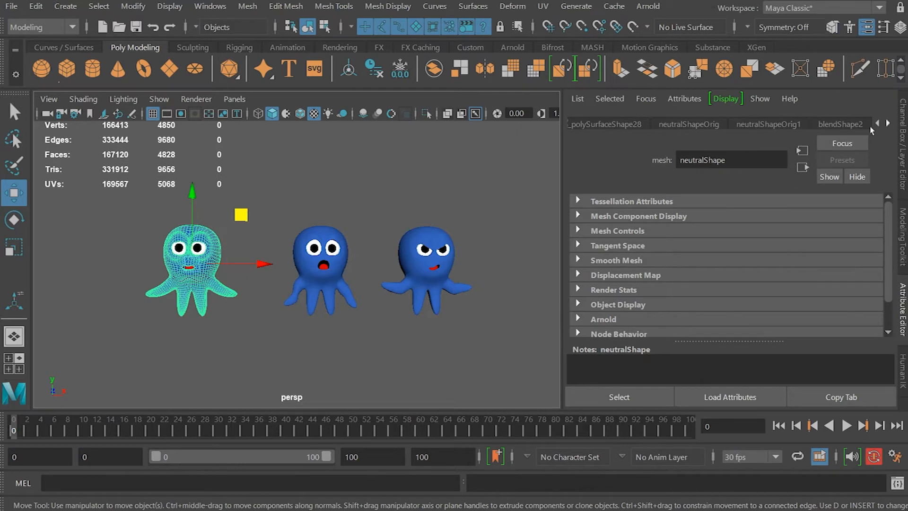
pyautogui.click(840, 124)
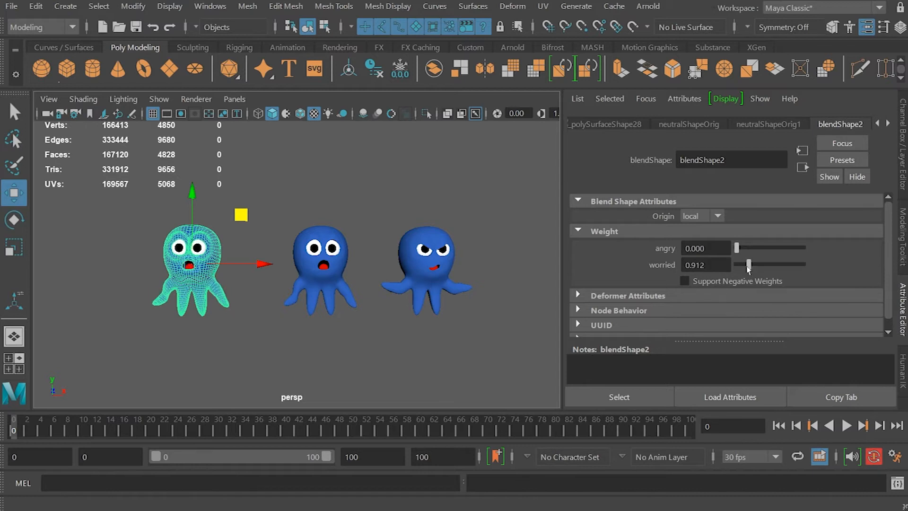
# - Reset the worried weight to 0 and review blendShape2's targets in the Shape Editor
pyautogui.click(210, 6)
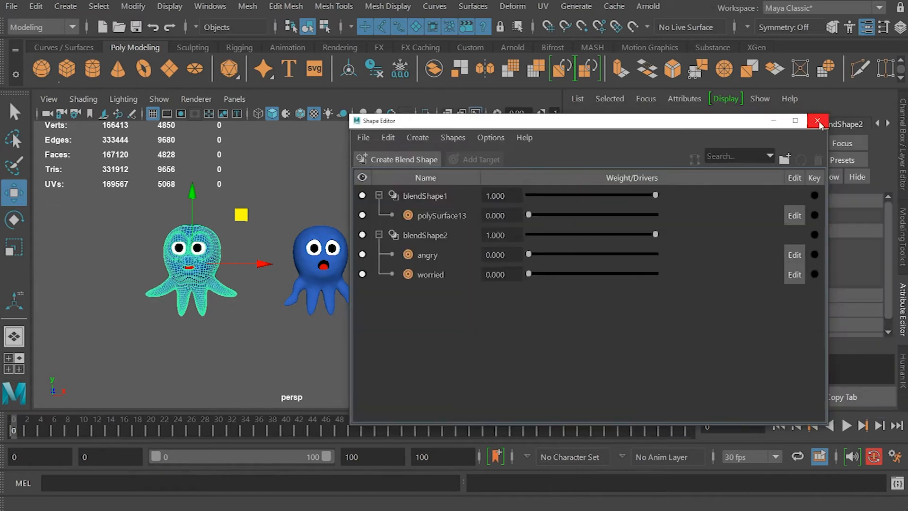
pyautogui.click(818, 120)
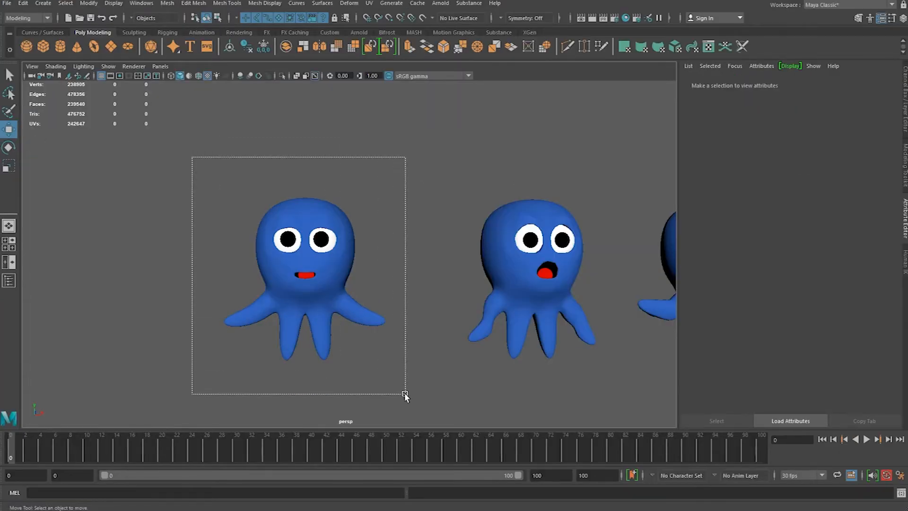
# - Export the neutral octopus as squiggy_actor.fbx with Blend Shapes enabled under Deformed Models
pyautogui.click(298, 272)
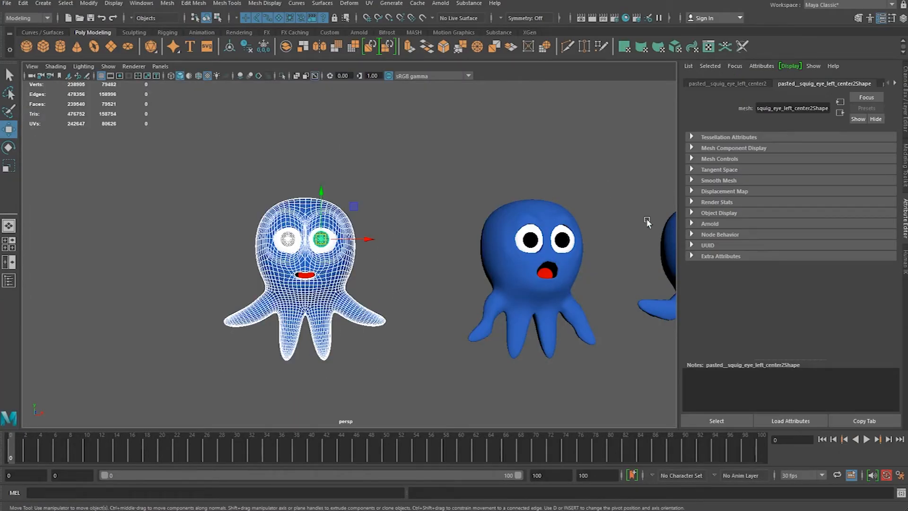
pyautogui.click(8, 4)
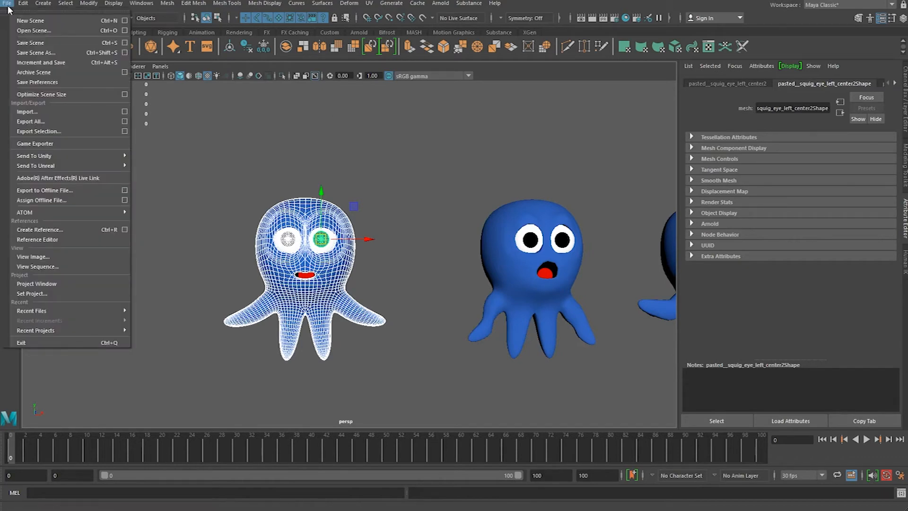
pyautogui.moveTo(39, 130)
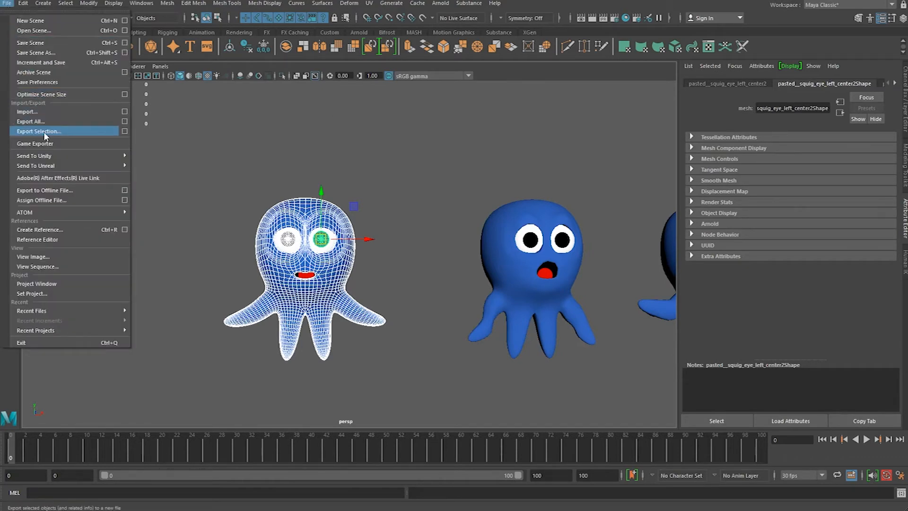
pyautogui.click(38, 131)
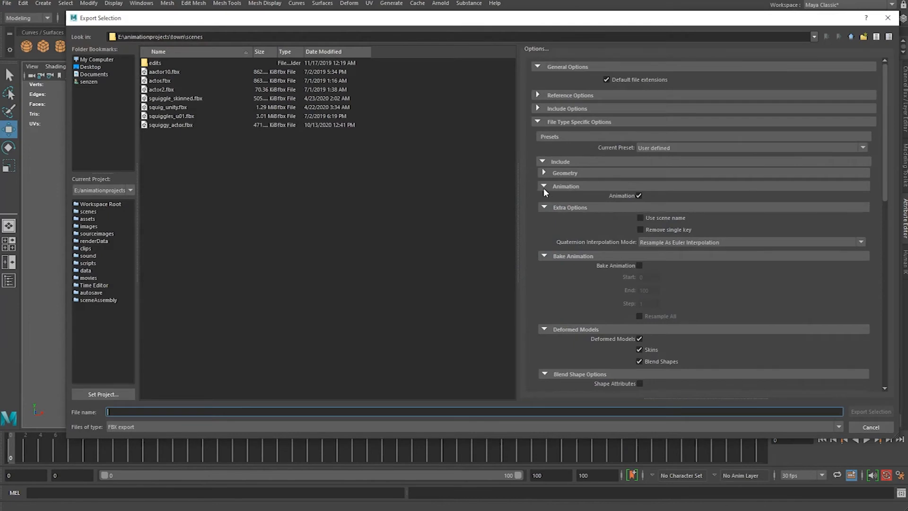
pyautogui.scroll(-3)
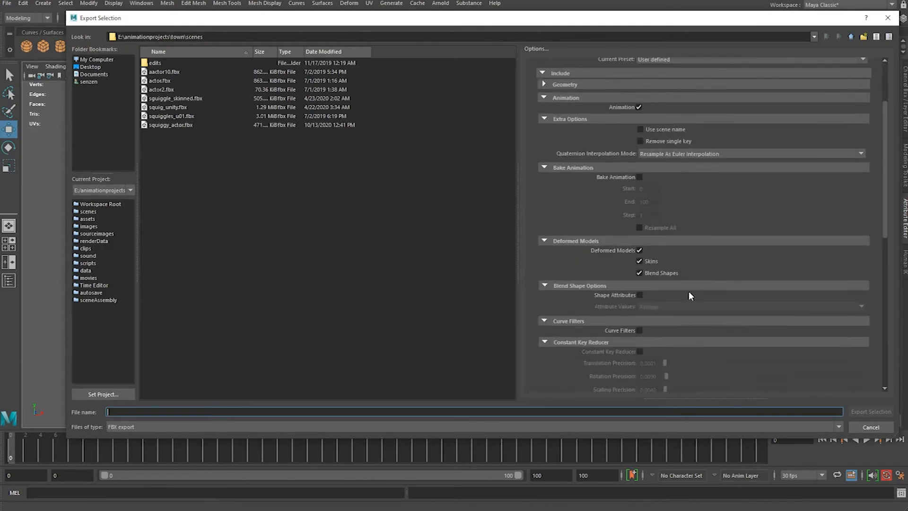
pyautogui.scroll(-3)
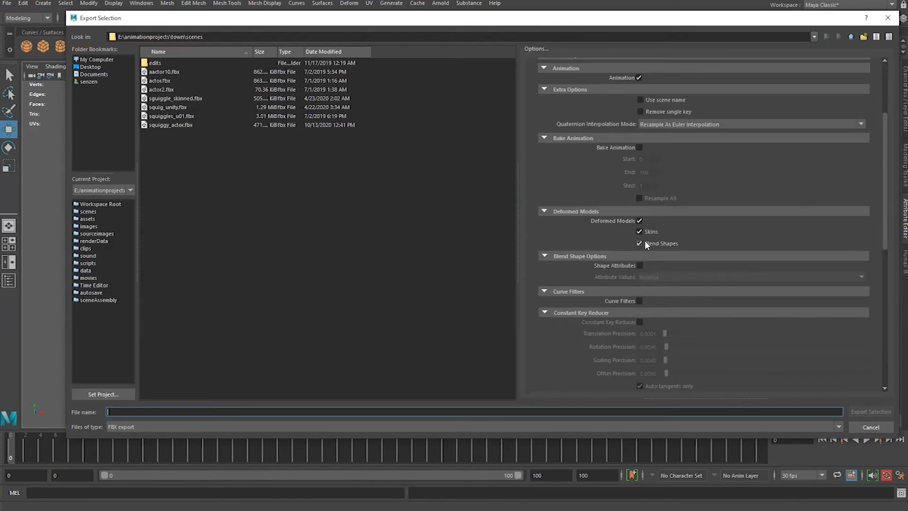
pyautogui.moveTo(674, 252)
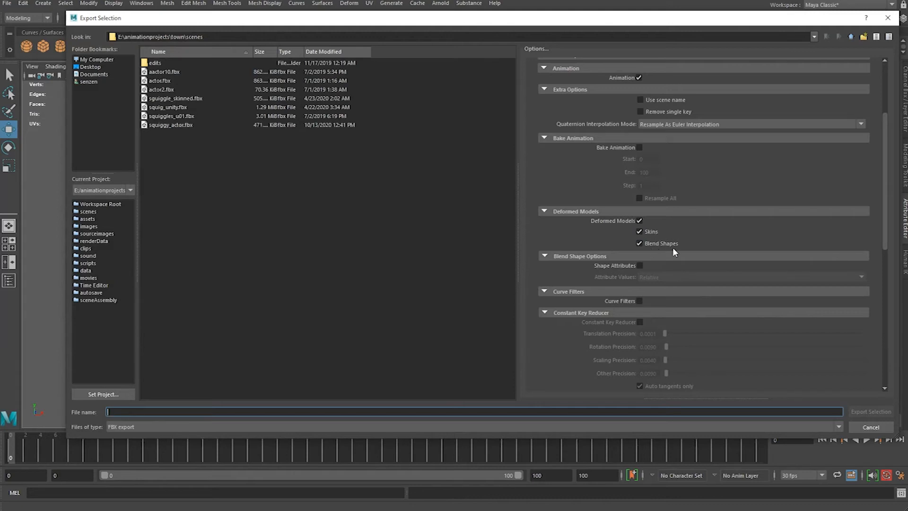
pyautogui.moveTo(195, 119)
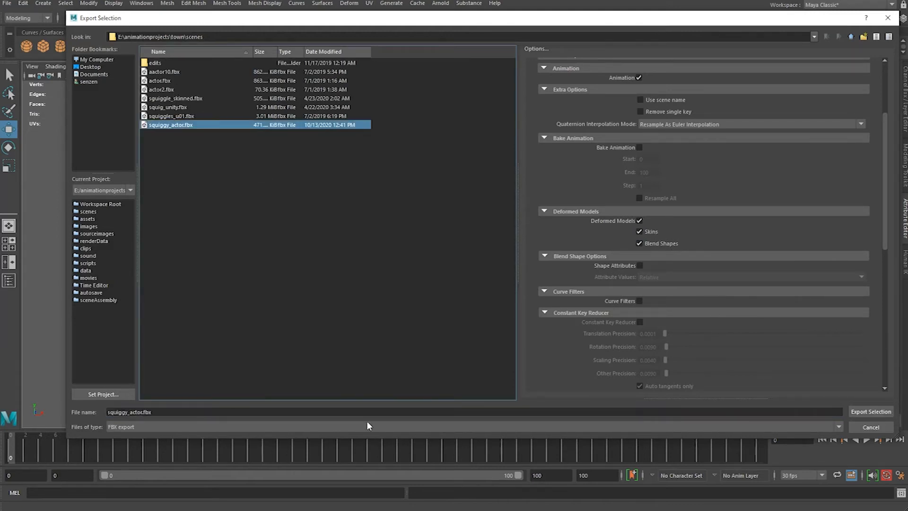
pyautogui.click(870, 412)
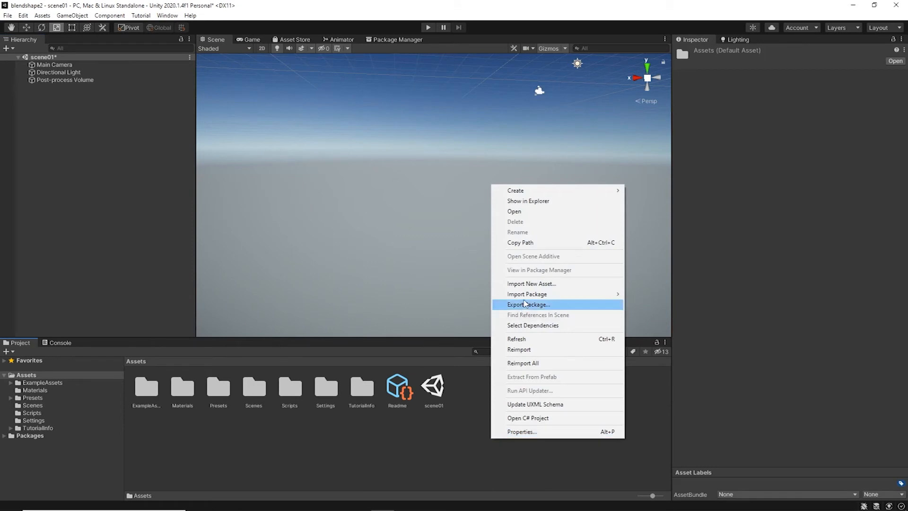
# - Import squiggy_actor.fbx into Assets and drop the octopus into the scene
pyautogui.click(531, 284)
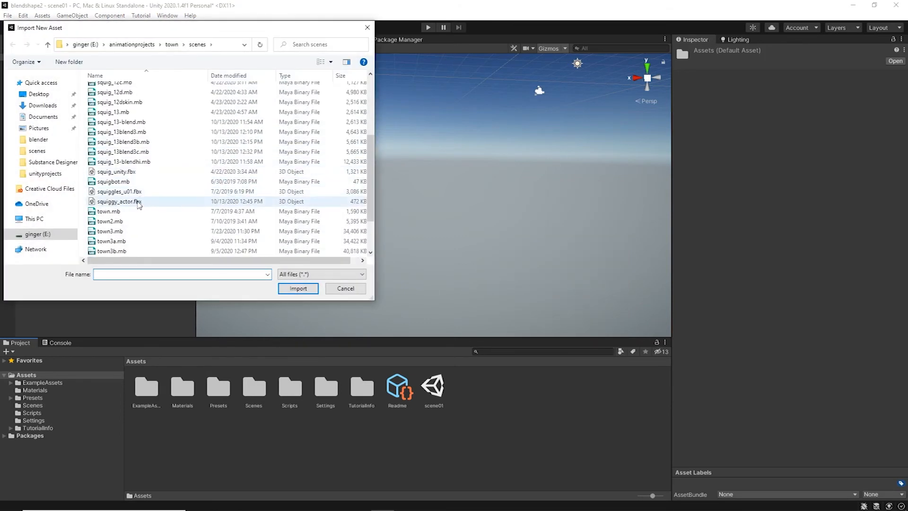
pyautogui.click(298, 288)
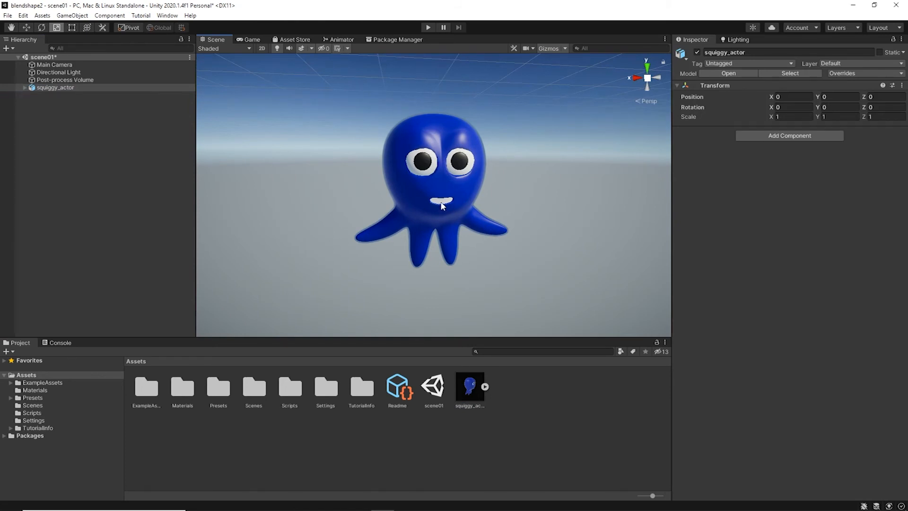
pyautogui.moveTo(409, 194)
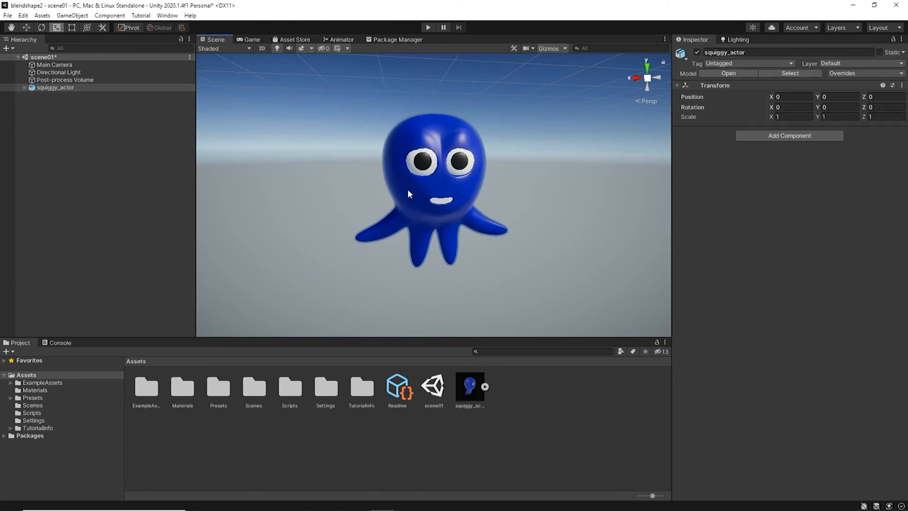
# - Select the neutral mesh and drag blendShape2.worried in the Skinned Mesh Renderer to see the face change
pyautogui.click(52, 102)
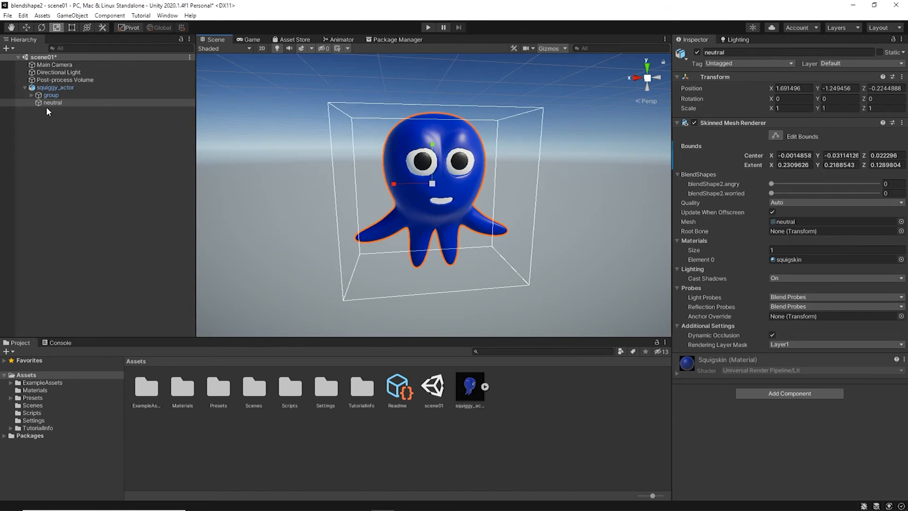
pyautogui.click(55, 87)
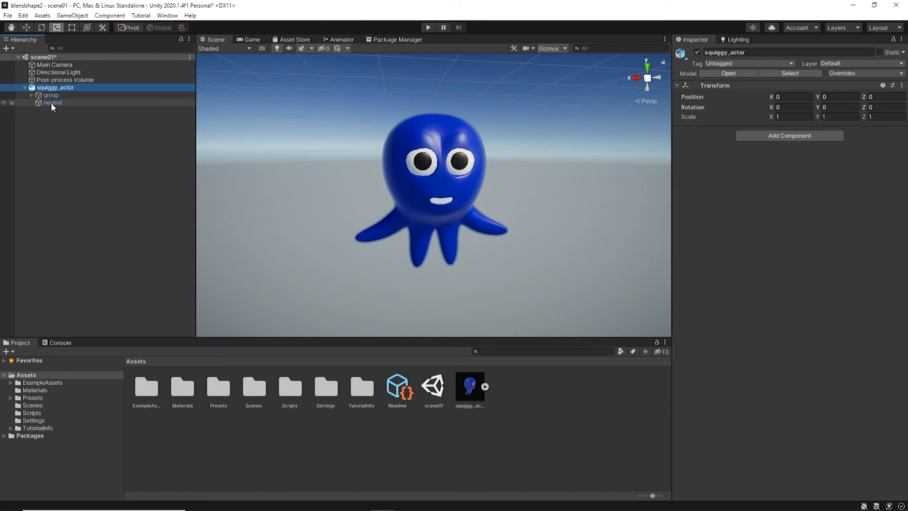
pyautogui.click(53, 103)
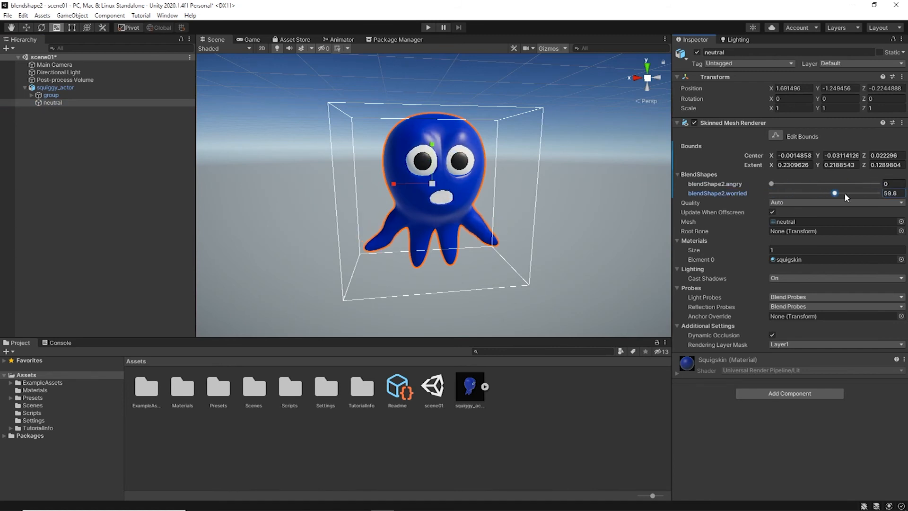
pyautogui.click(56, 87)
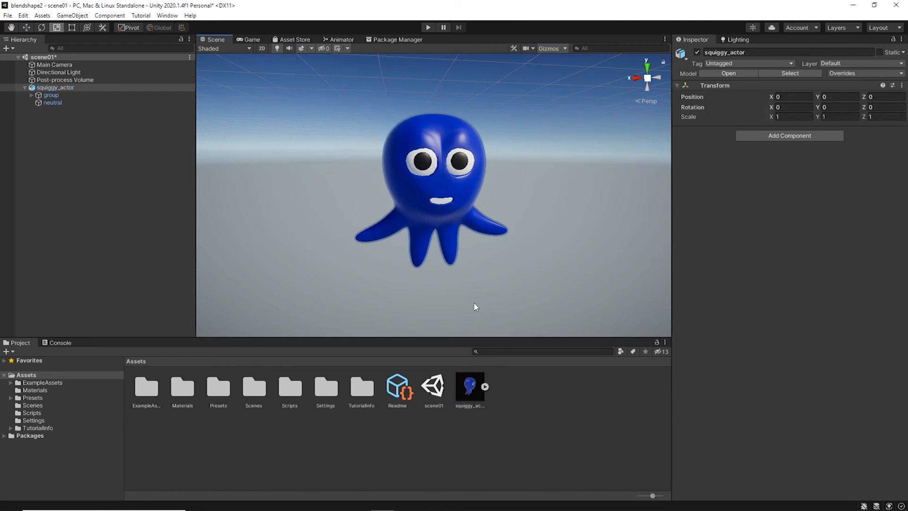
# - Extract the squiggy_actor model's embedded textures into Assets so the mouth shows its red texture
pyautogui.click(470, 386)
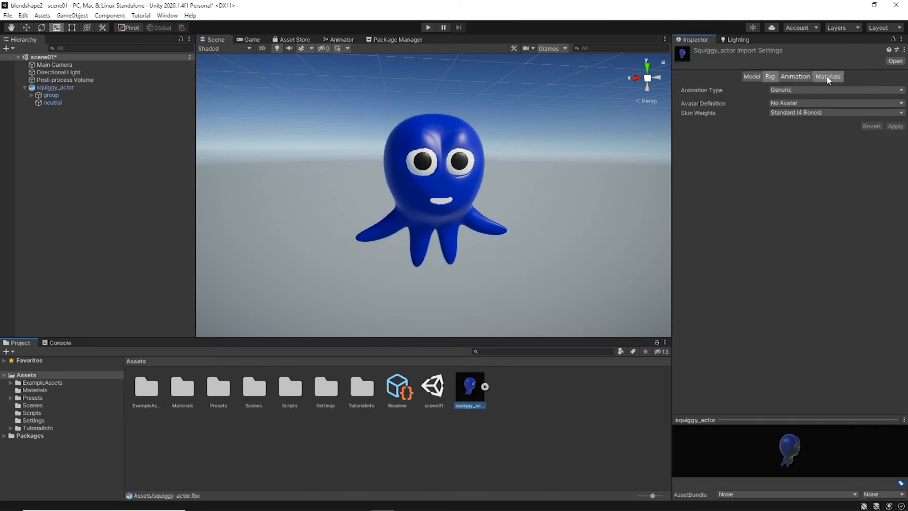
pyautogui.click(828, 75)
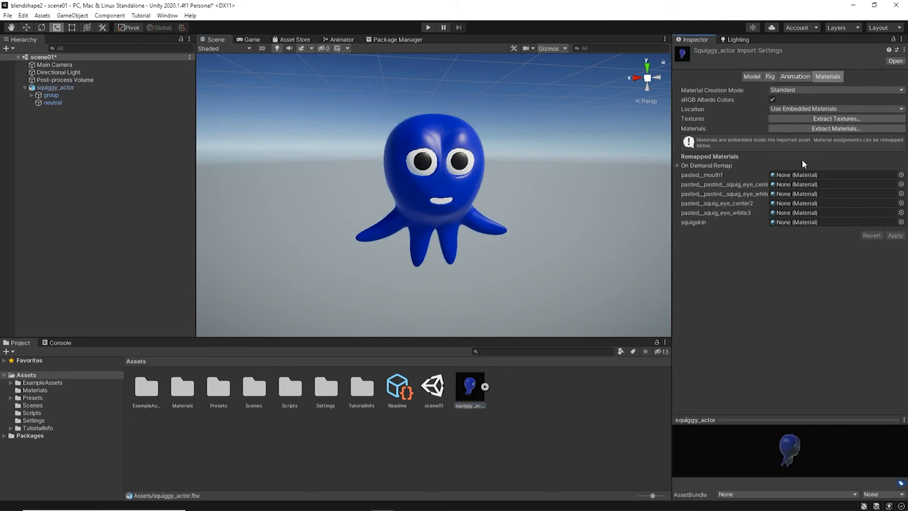
pyautogui.click(835, 119)
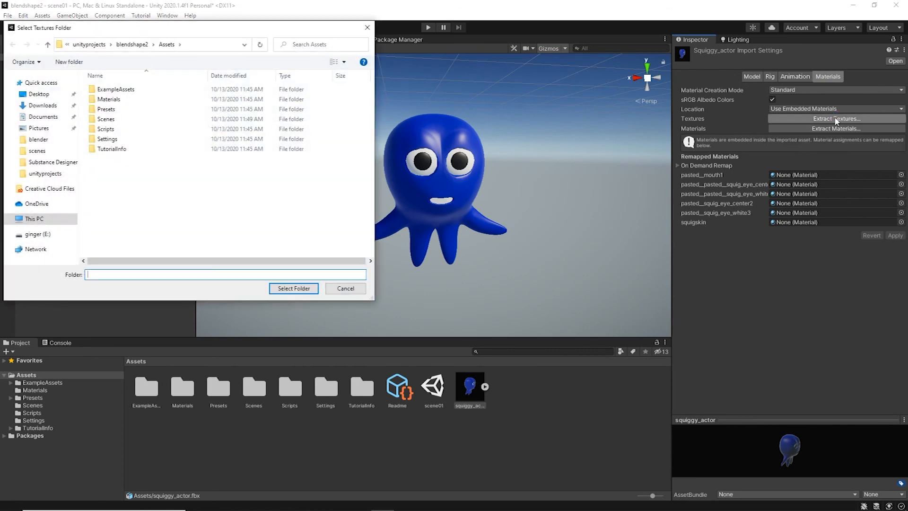
pyautogui.click(293, 287)
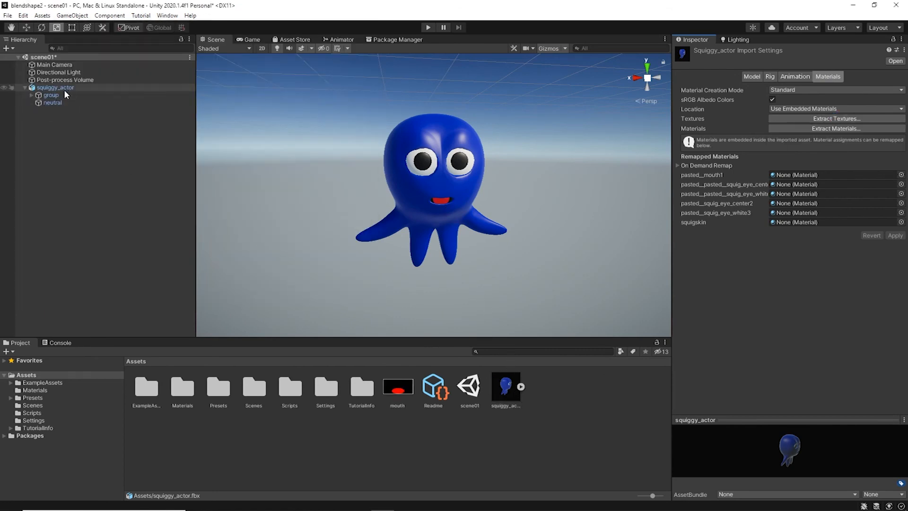
pyautogui.click(52, 102)
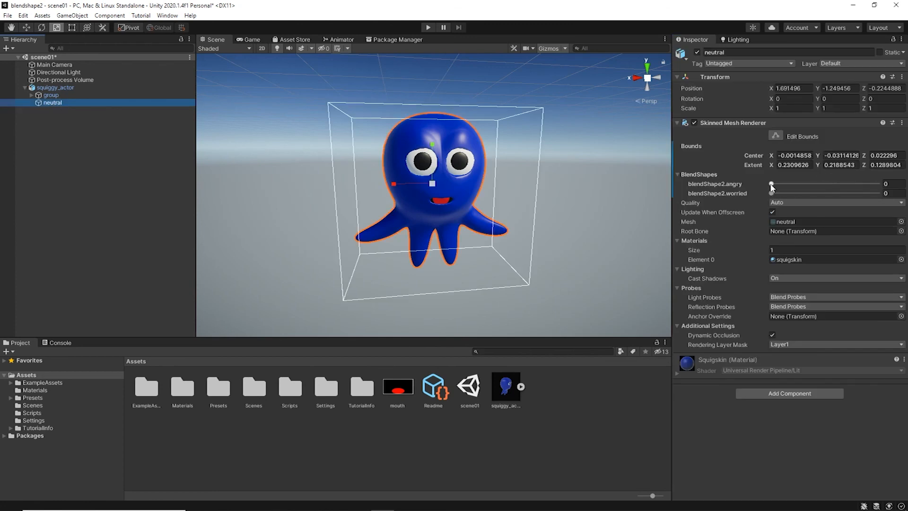